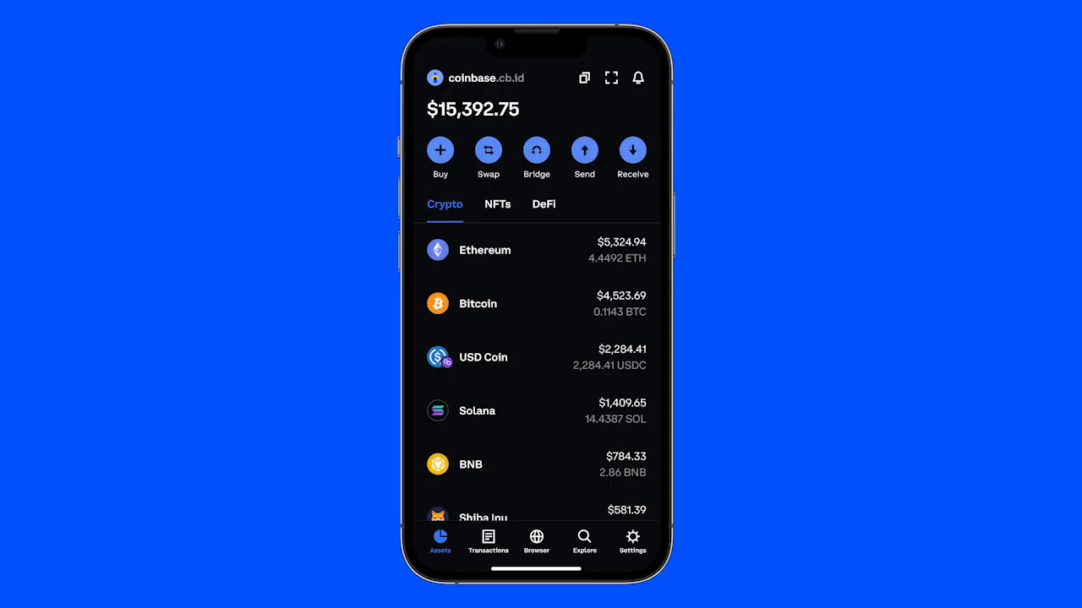
Step: Switch the active dapp network in Settings from Ethereum to Polygon mainnet
left_click(632, 541)
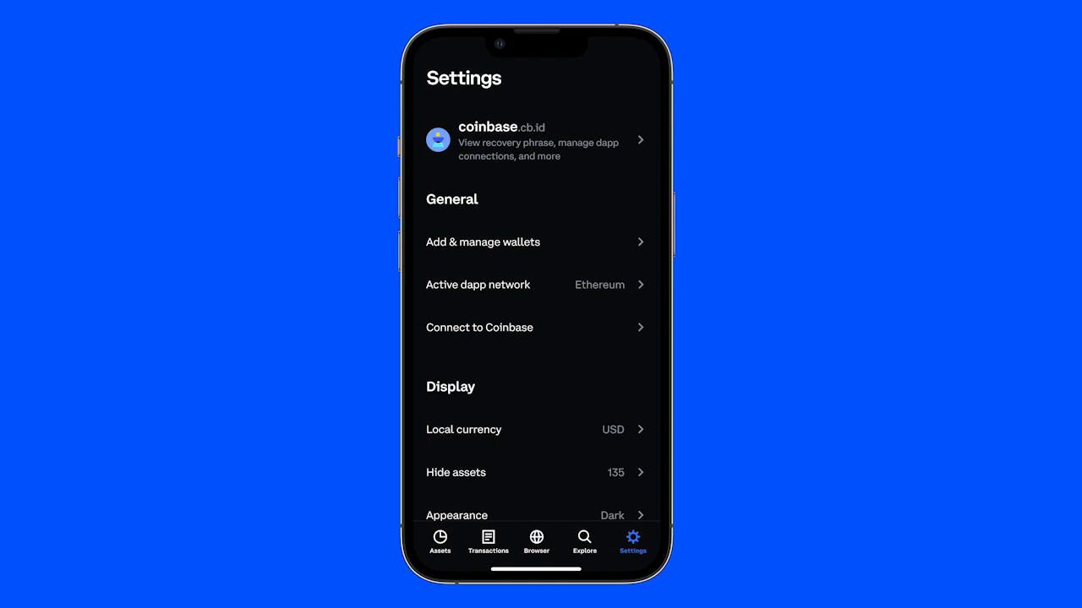
left_click(550, 285)
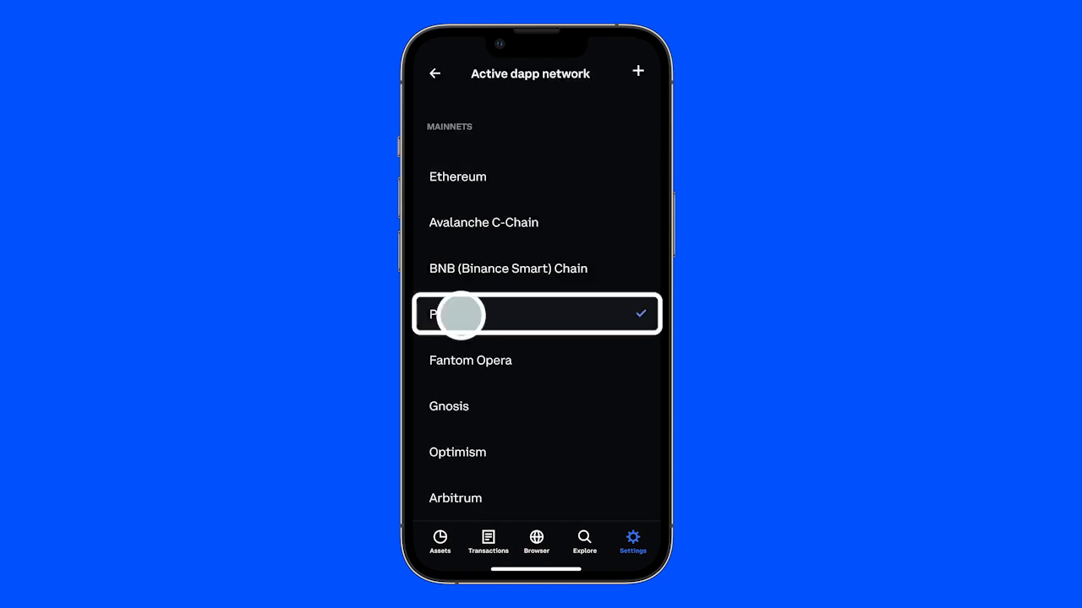
left_click(452, 315)
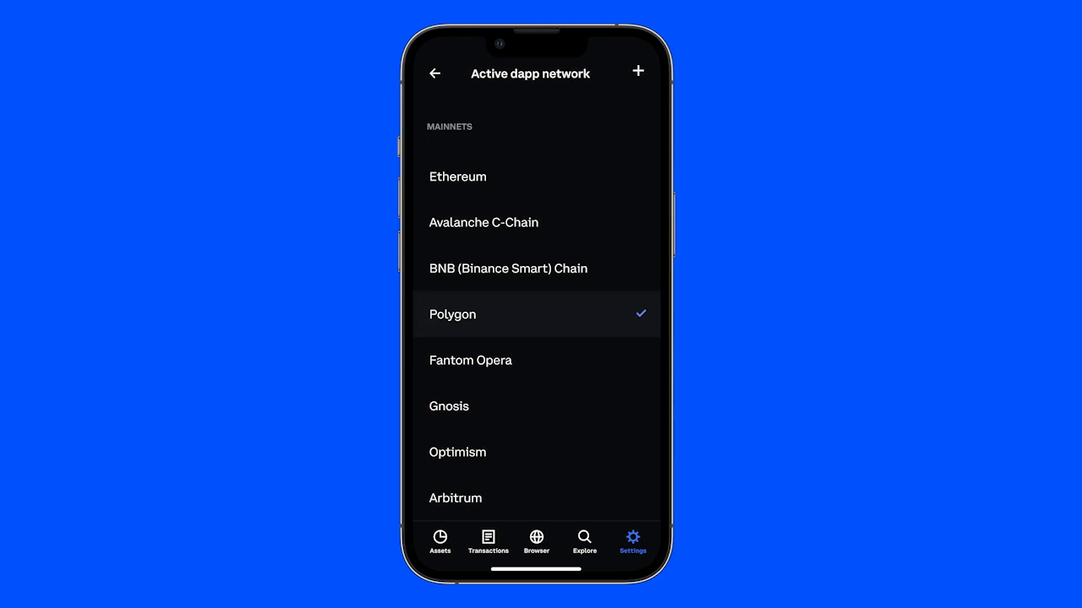